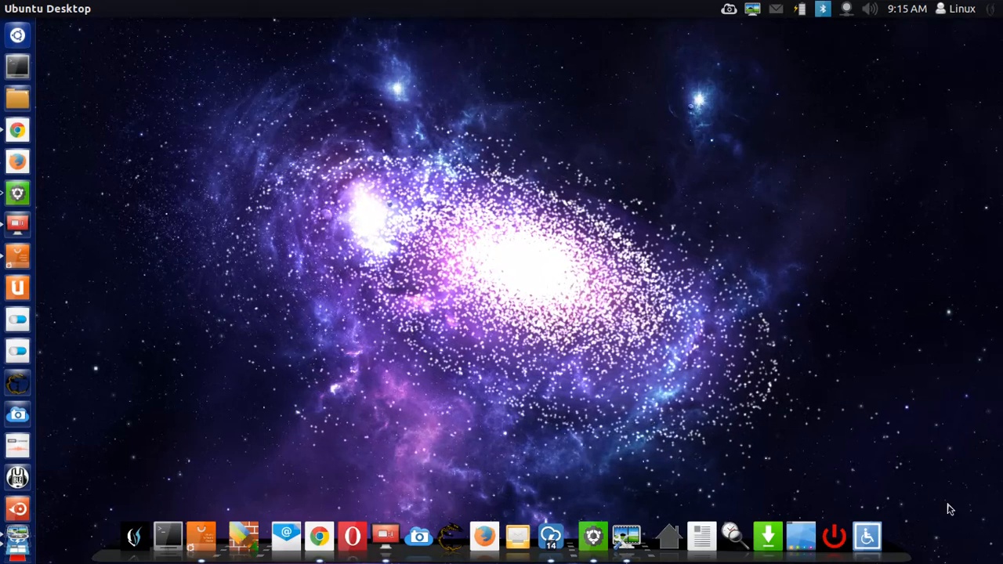
mouse_move(88, 490)
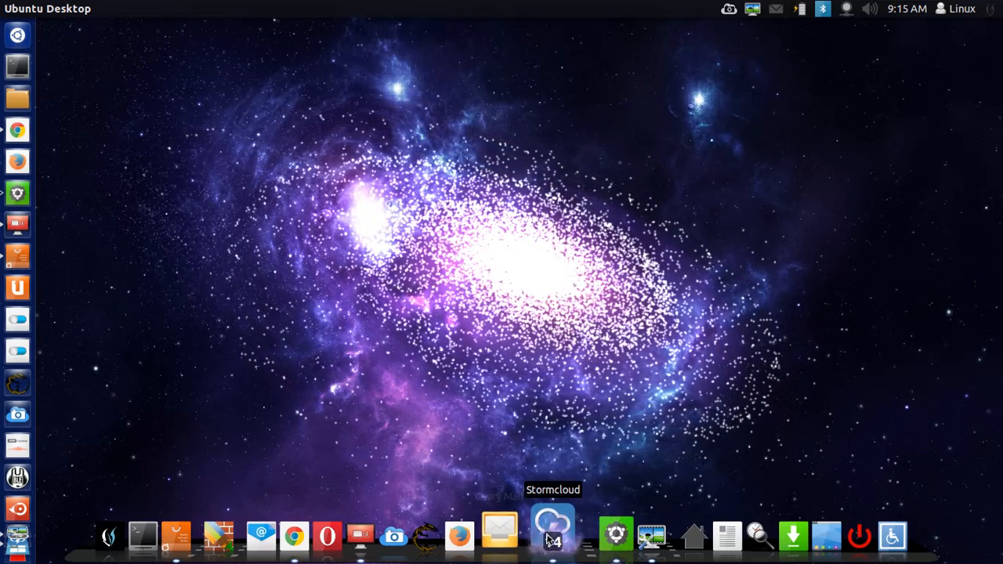
Launch the Bendigo weather widget, drag it to the top right, and recolour it orange.
click(552, 536)
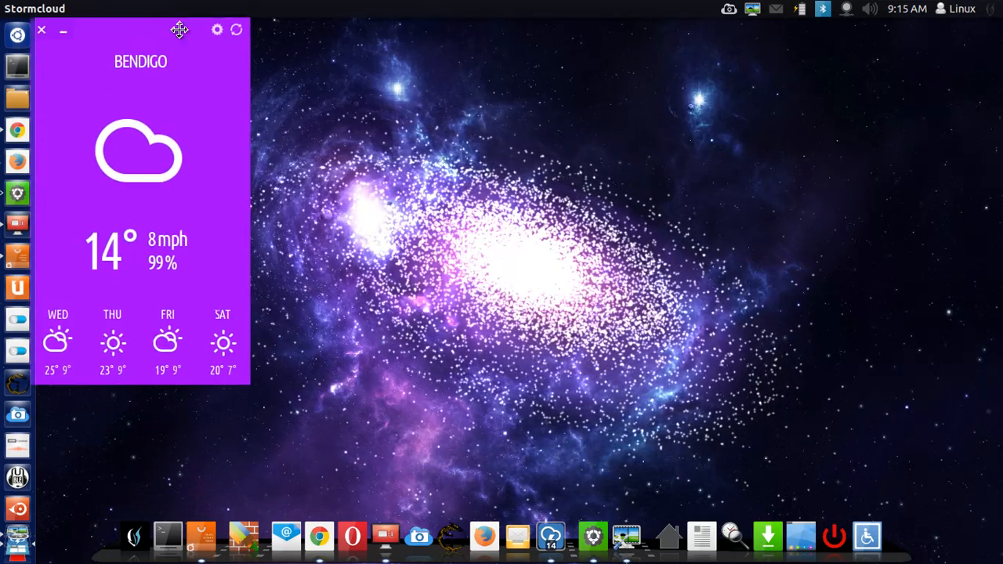
drag(179, 30, 895, 30)
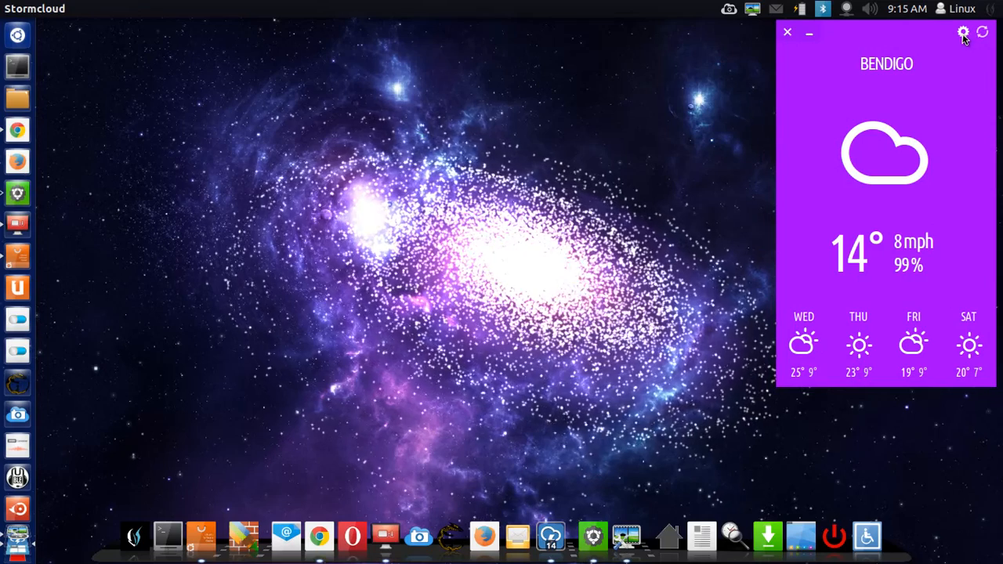
click(963, 32)
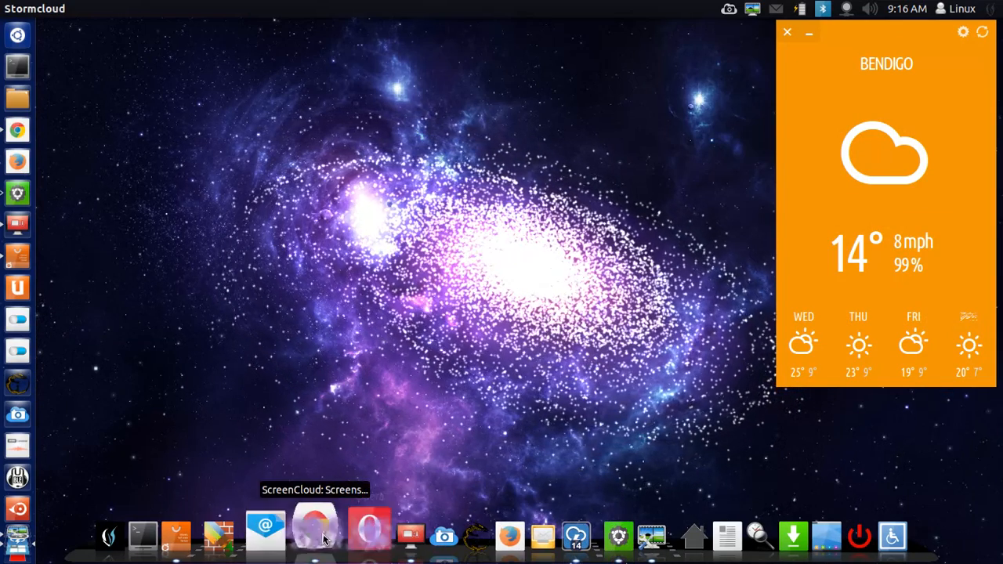
Show the Chrome article on Stormcloud's colour options and scroll to its preset colour examples.
click(317, 537)
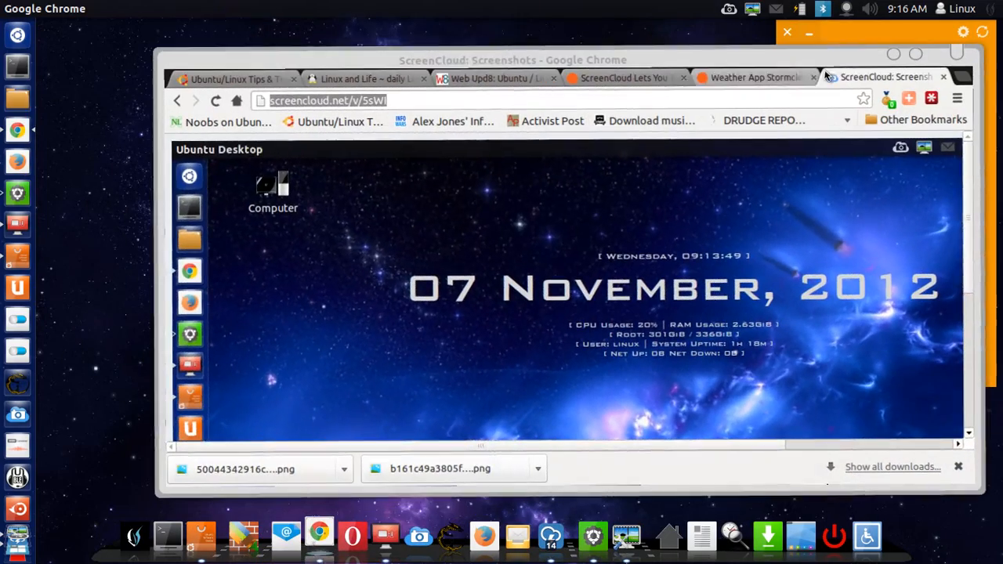
click(752, 78)
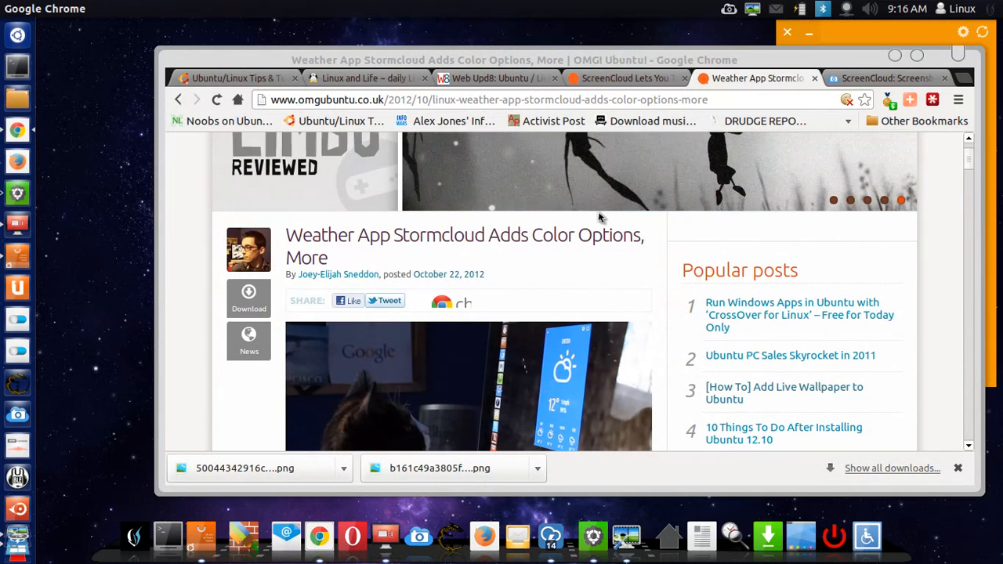
scroll(down, 3)
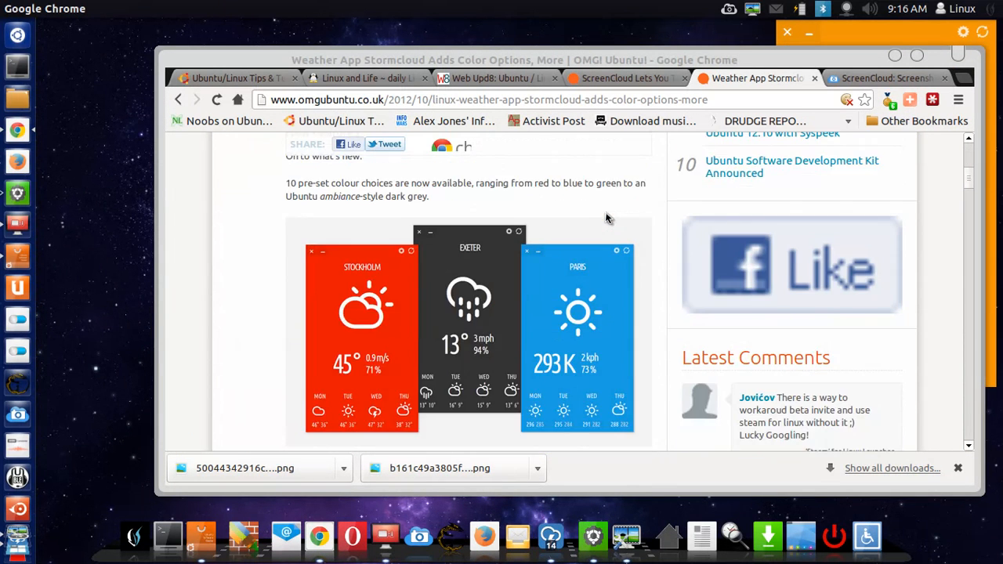
scroll(down, 3)
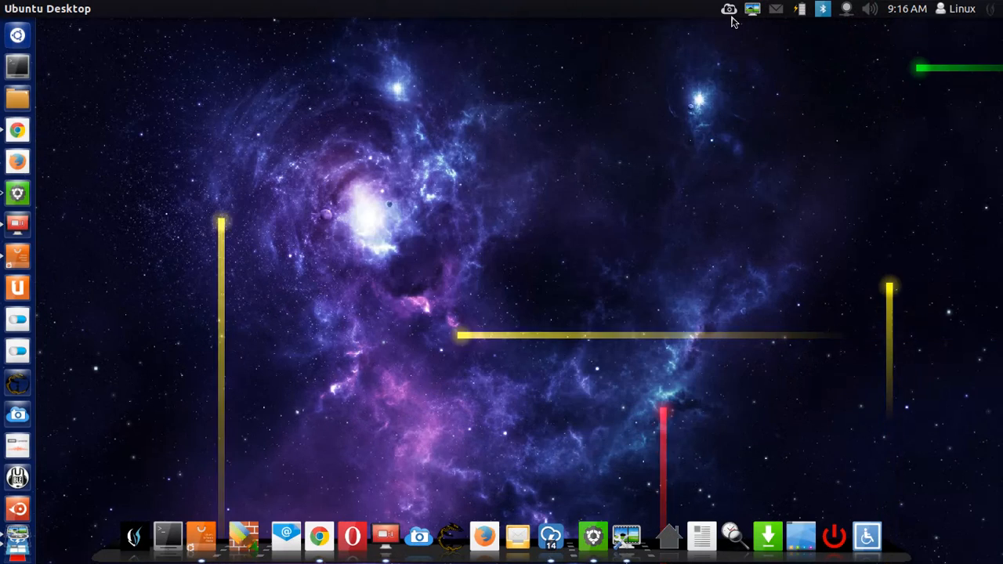
Capture the full desktop and save it to ScreenCloud as 'Screenshot at 09:16:59'.
click(729, 9)
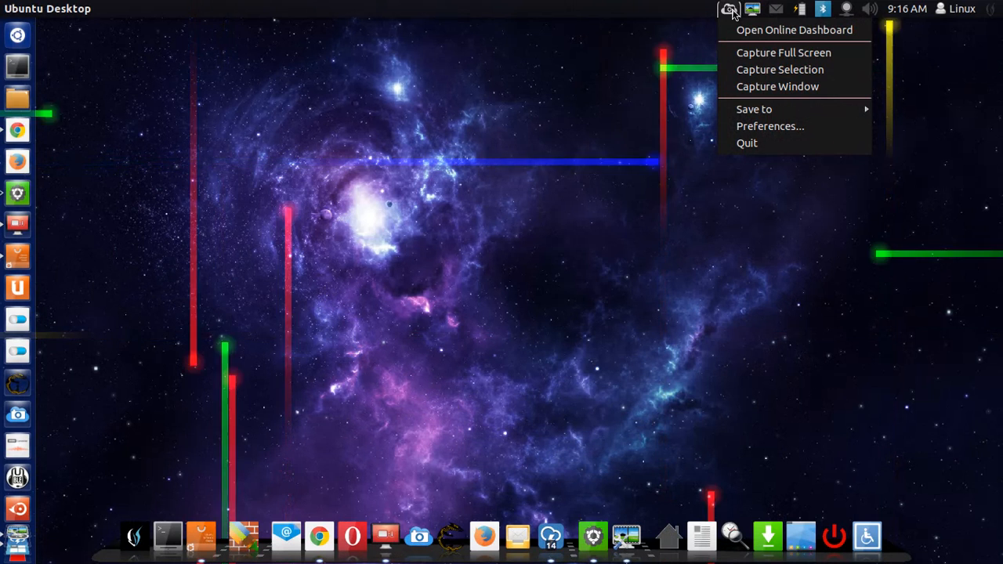
mouse_move(779, 69)
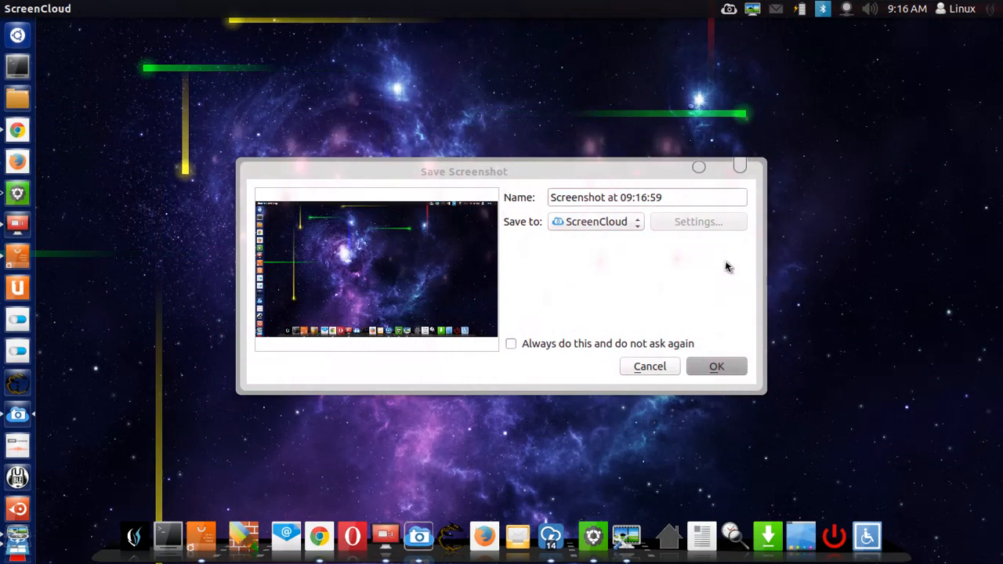
mouse_move(656, 314)
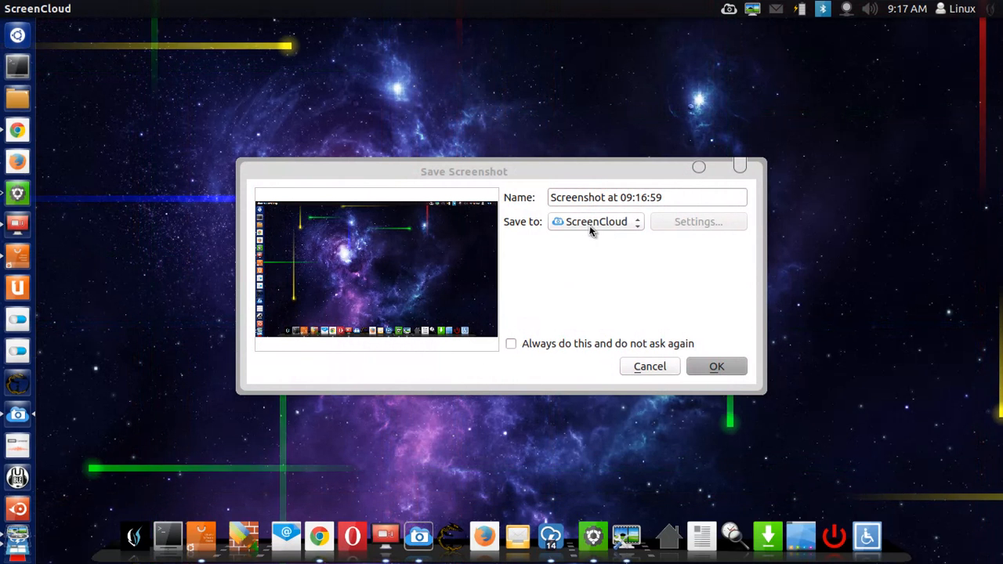
mouse_move(596, 235)
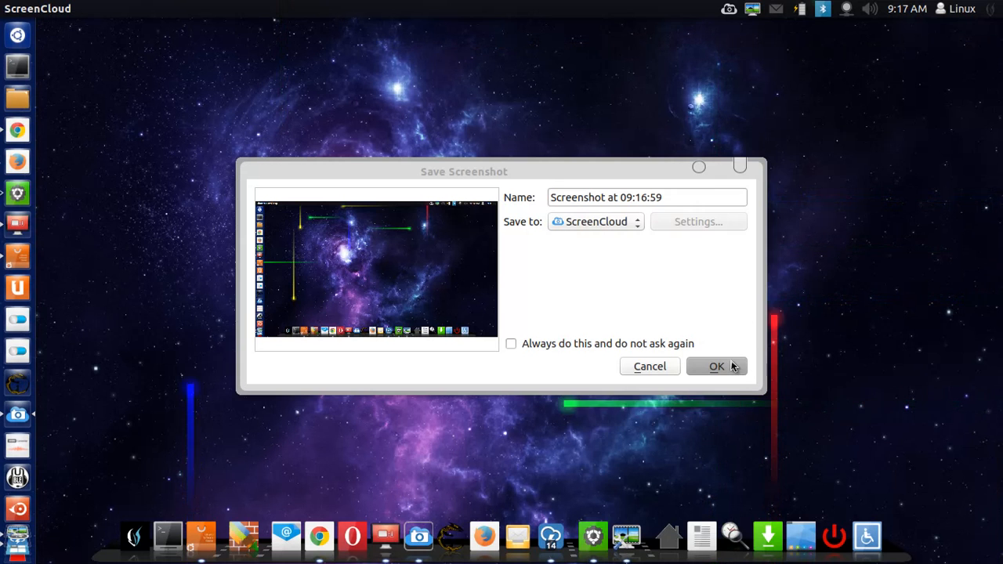
click(716, 366)
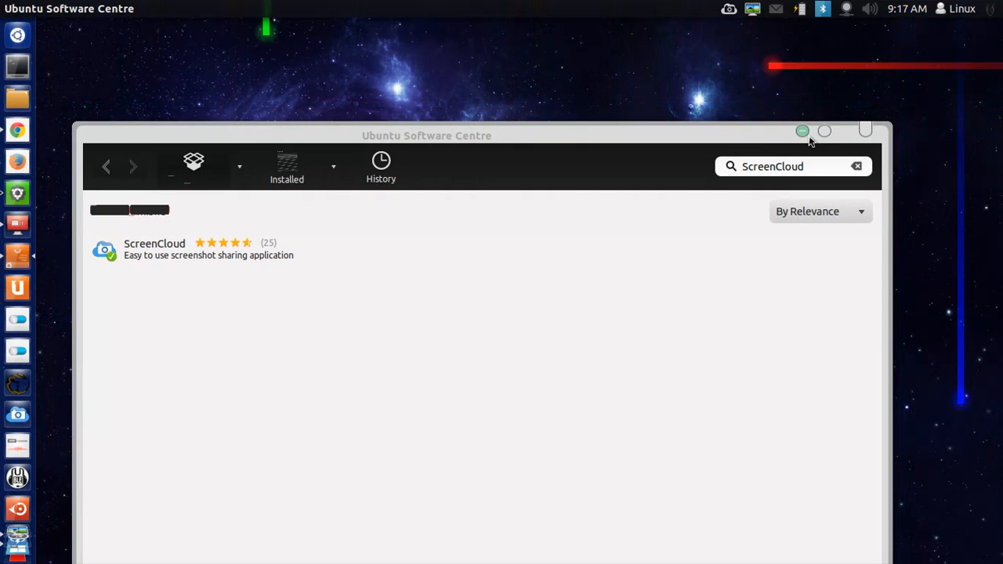
Close Software Centre and open the ScreenCloud online dashboard from the tray menu.
click(802, 130)
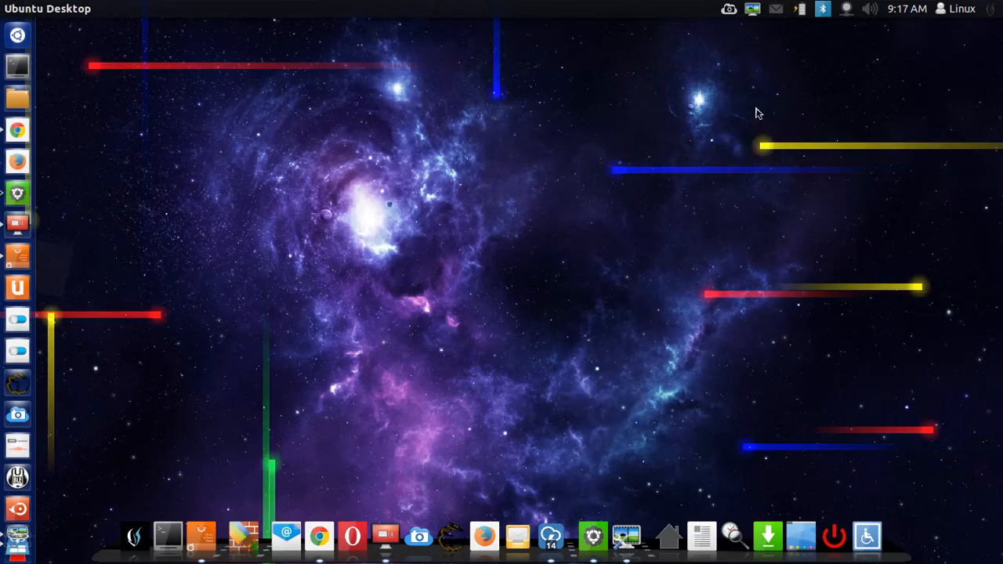
click(728, 8)
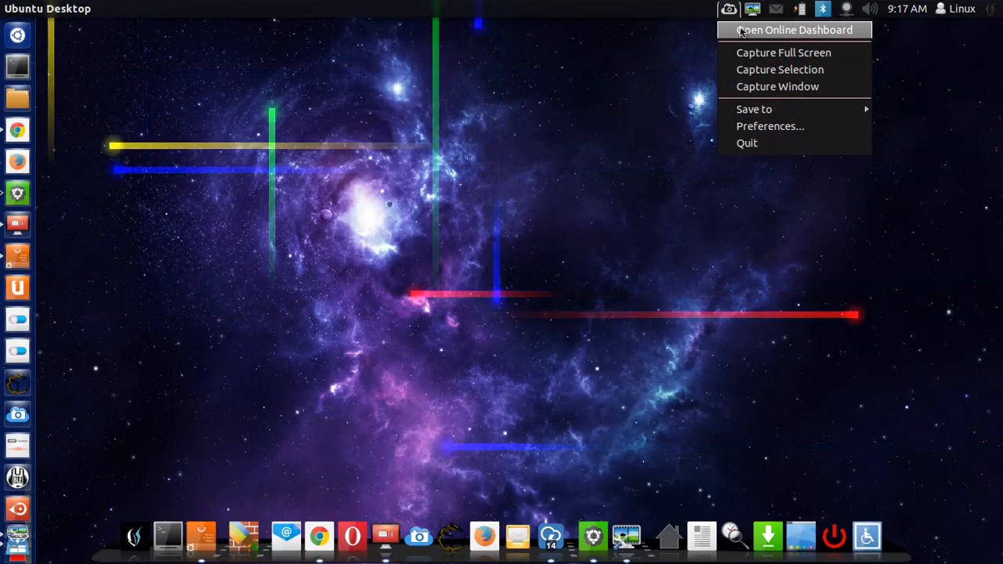
click(794, 30)
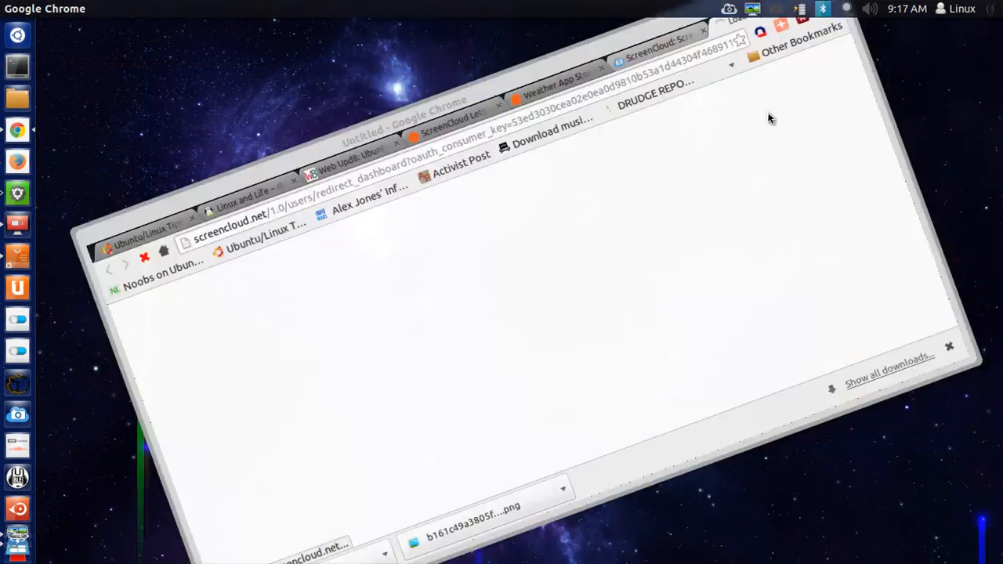